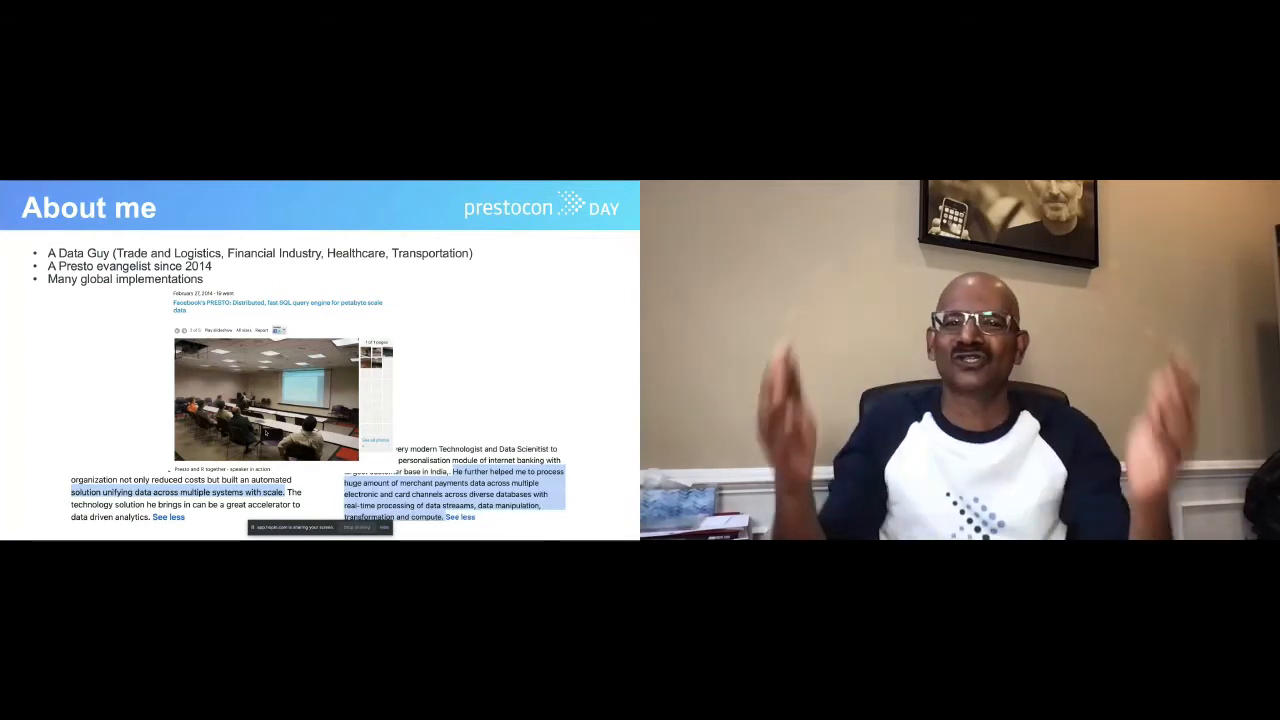
Step: Show the schema dropdown listing localsample, mysql, postgres, oracle and other schemas
key("right")
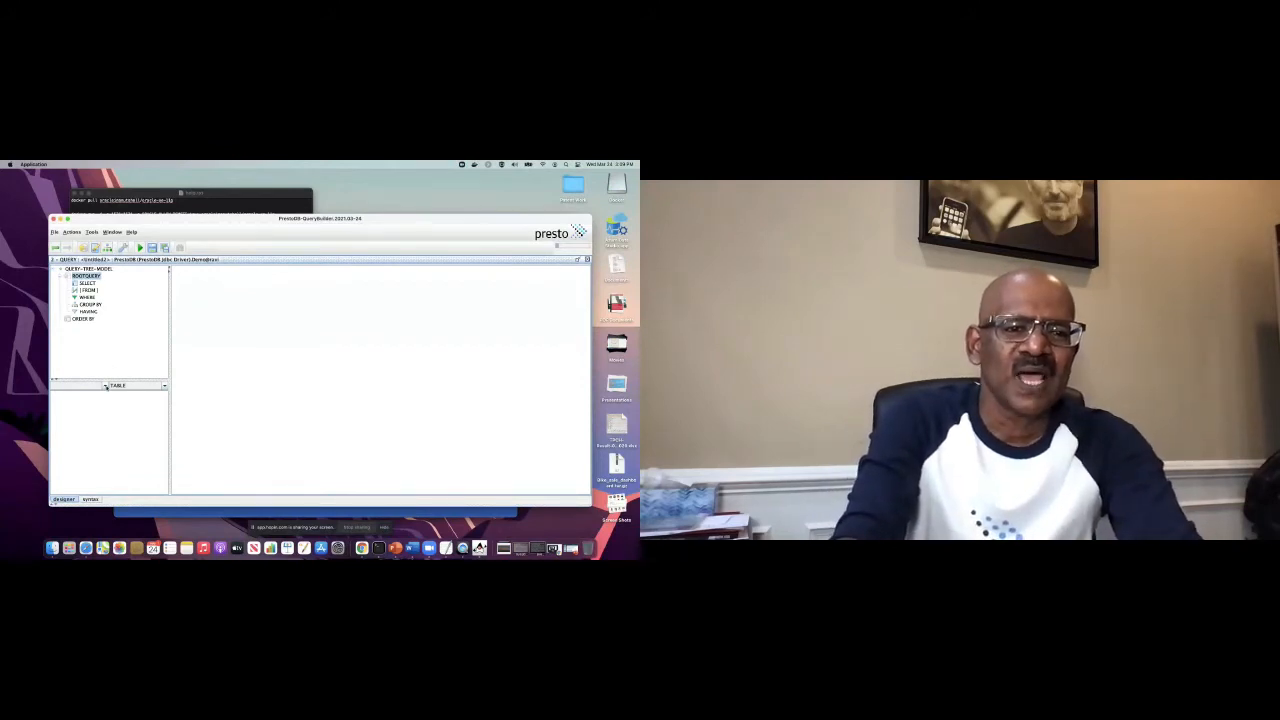
left_click(105, 385)
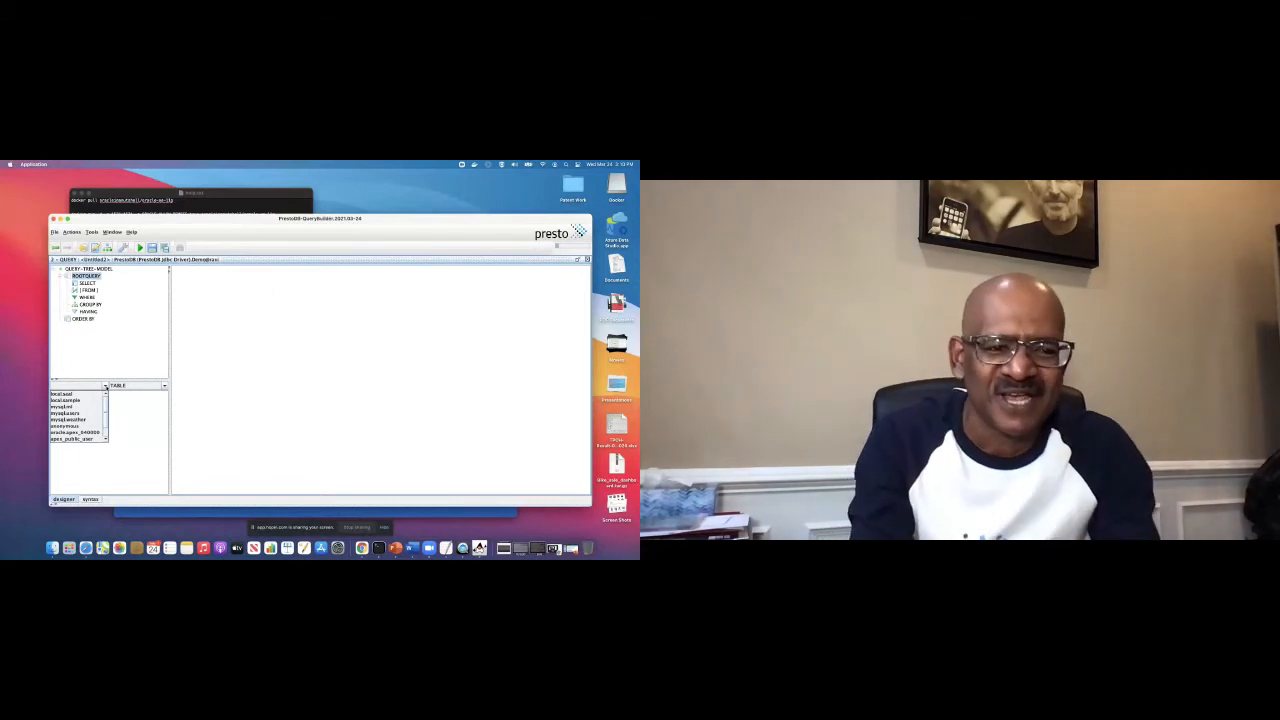
Step: Pick the mysql schema and add its employees table to the query
left_click(65, 400)
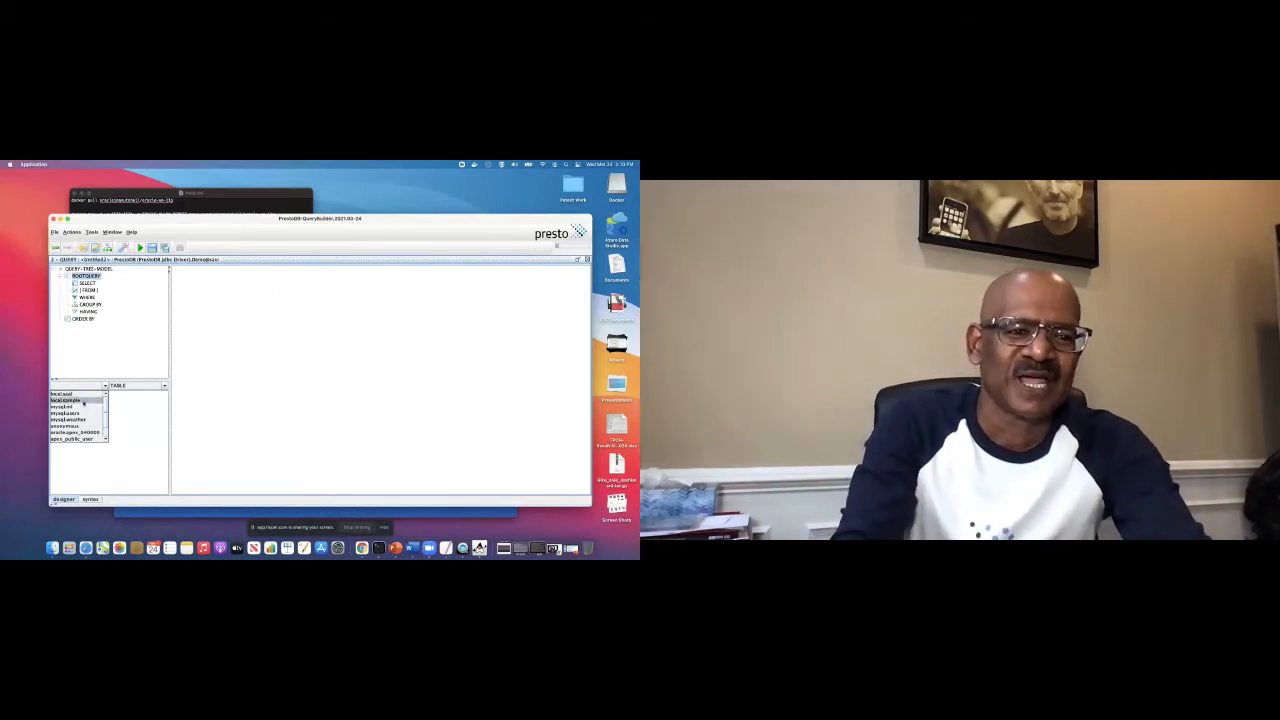
left_click(68, 406)
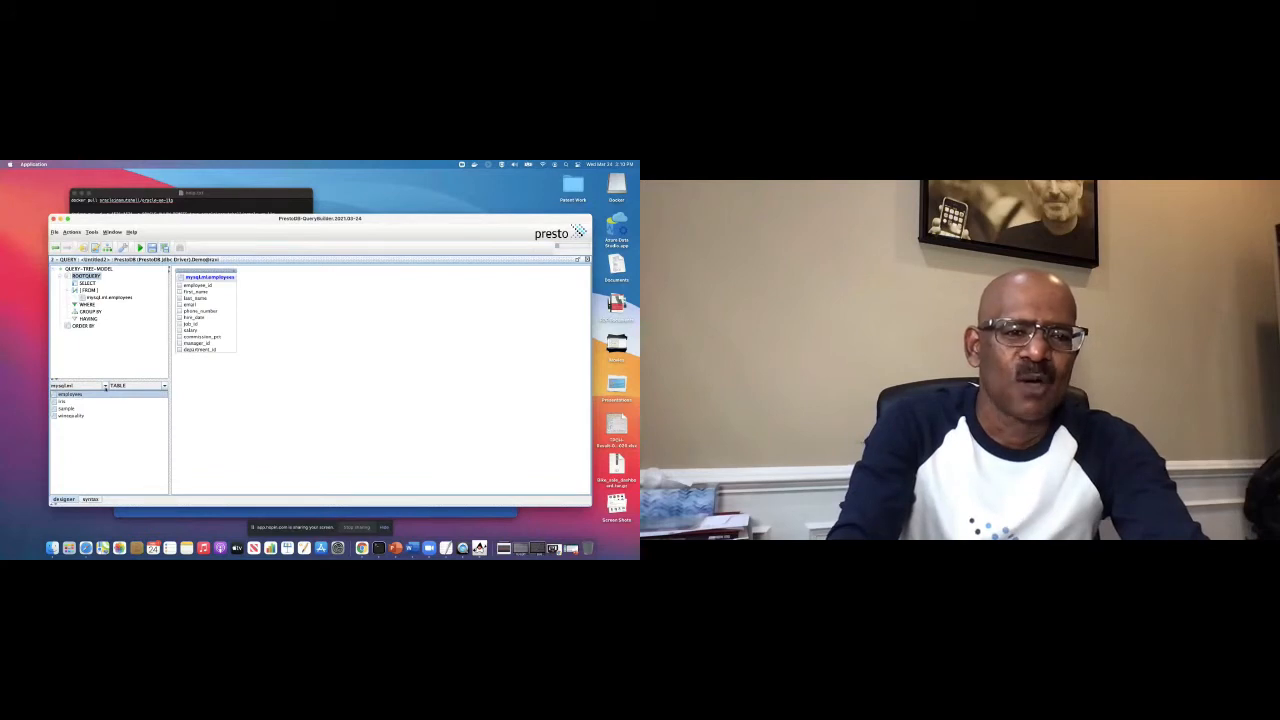
left_click(103, 385)
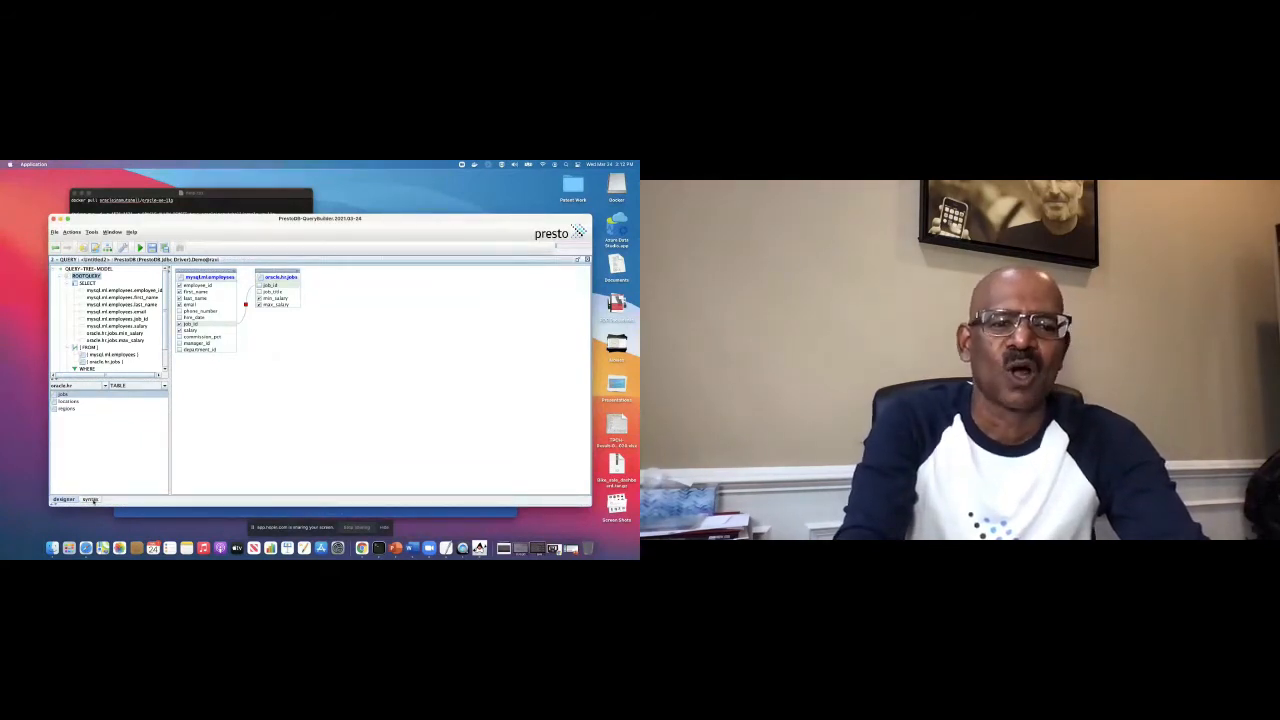
Step: Review the generated SQL joining mysql employees and oracle jobs on job_id, then execute it
left_click(90, 499)
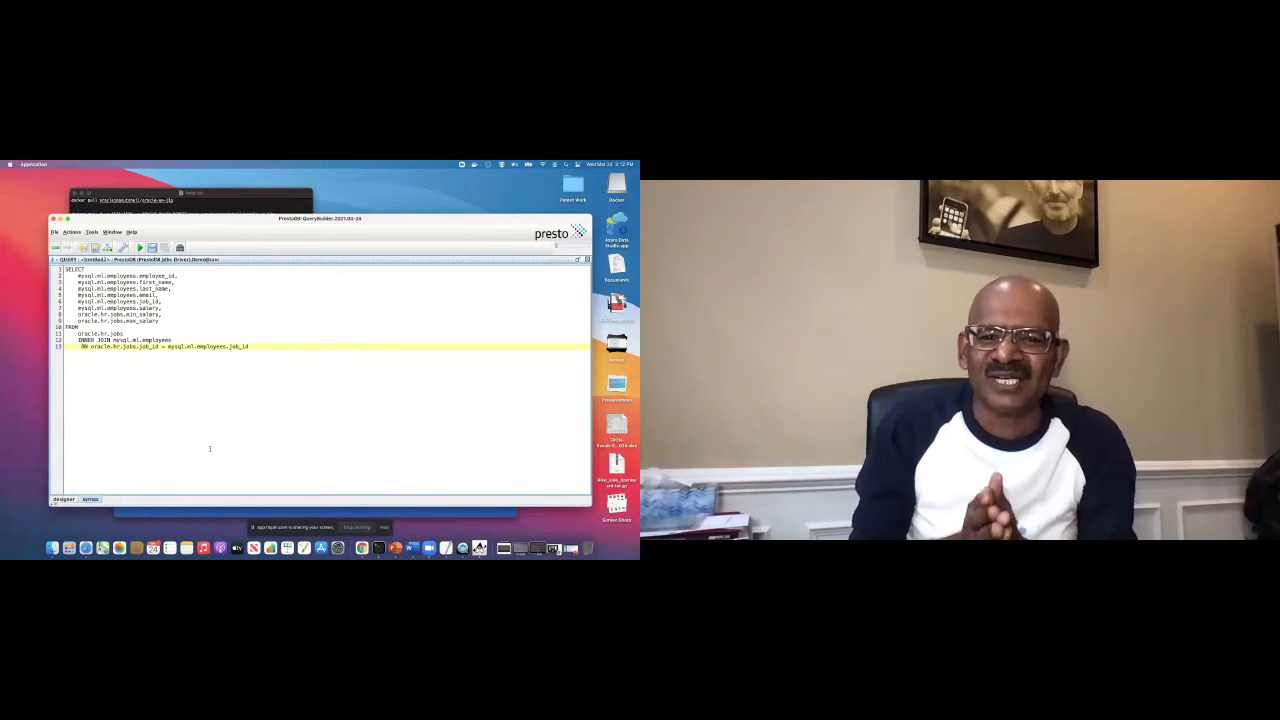
left_click(139, 247)
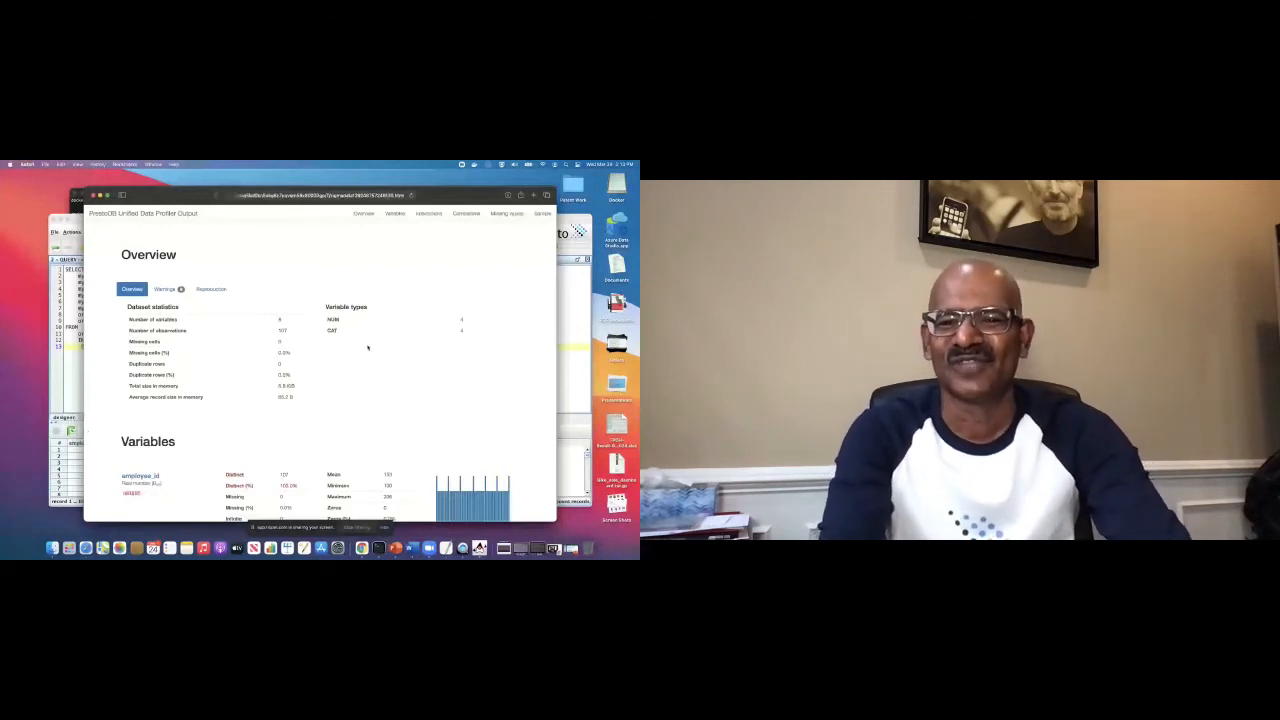
Step: Plot employee_id against a salary column, then show the Cramér's V correlation heatmap
left_click(428, 213)
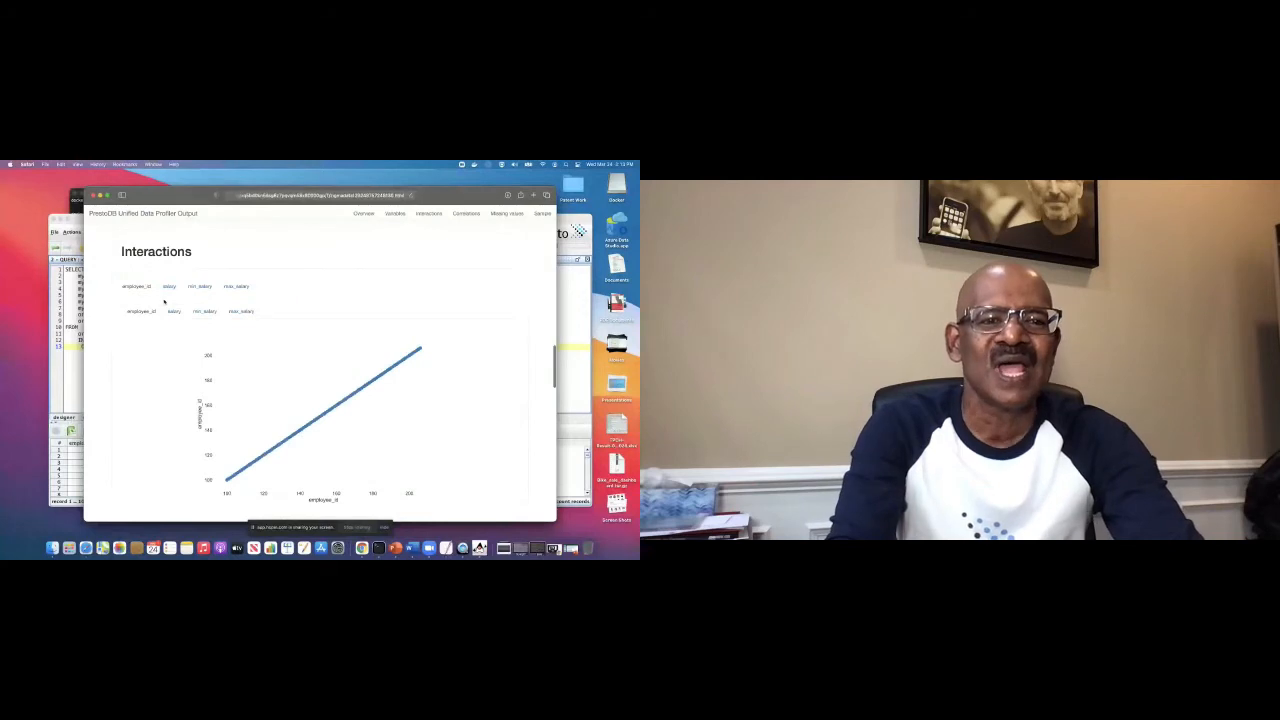
left_click(241, 311)
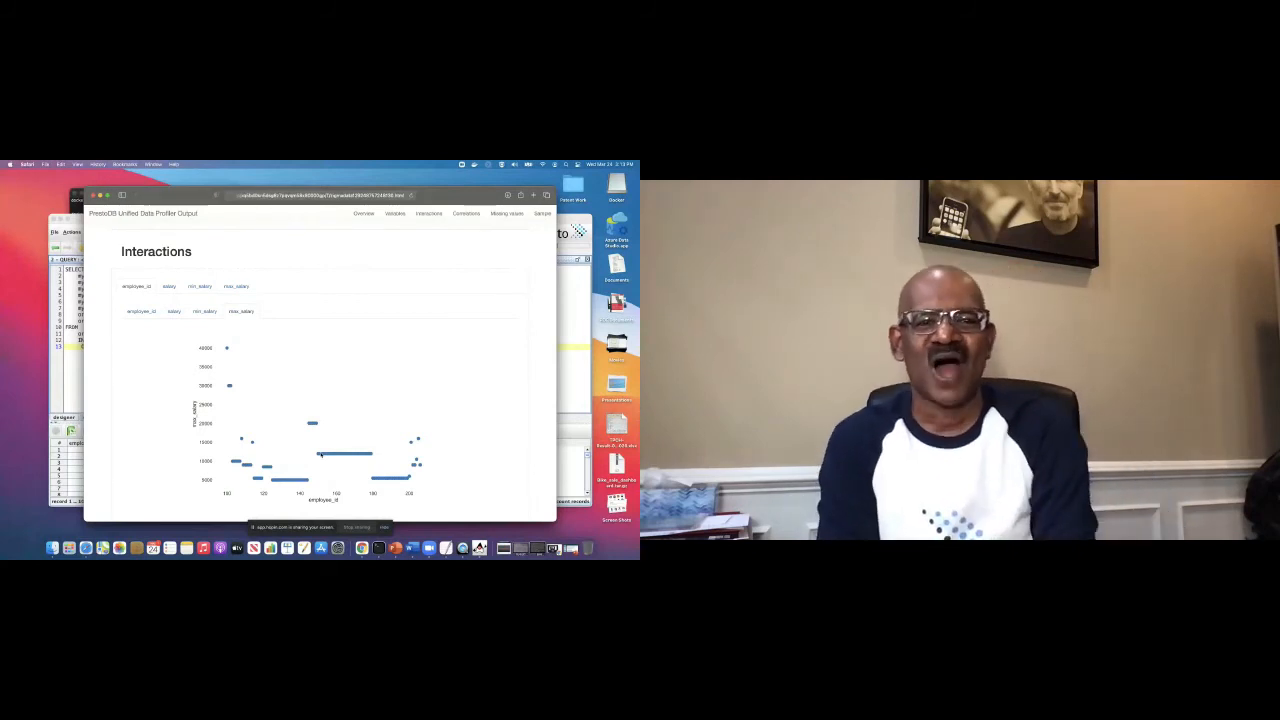
left_click(466, 213)
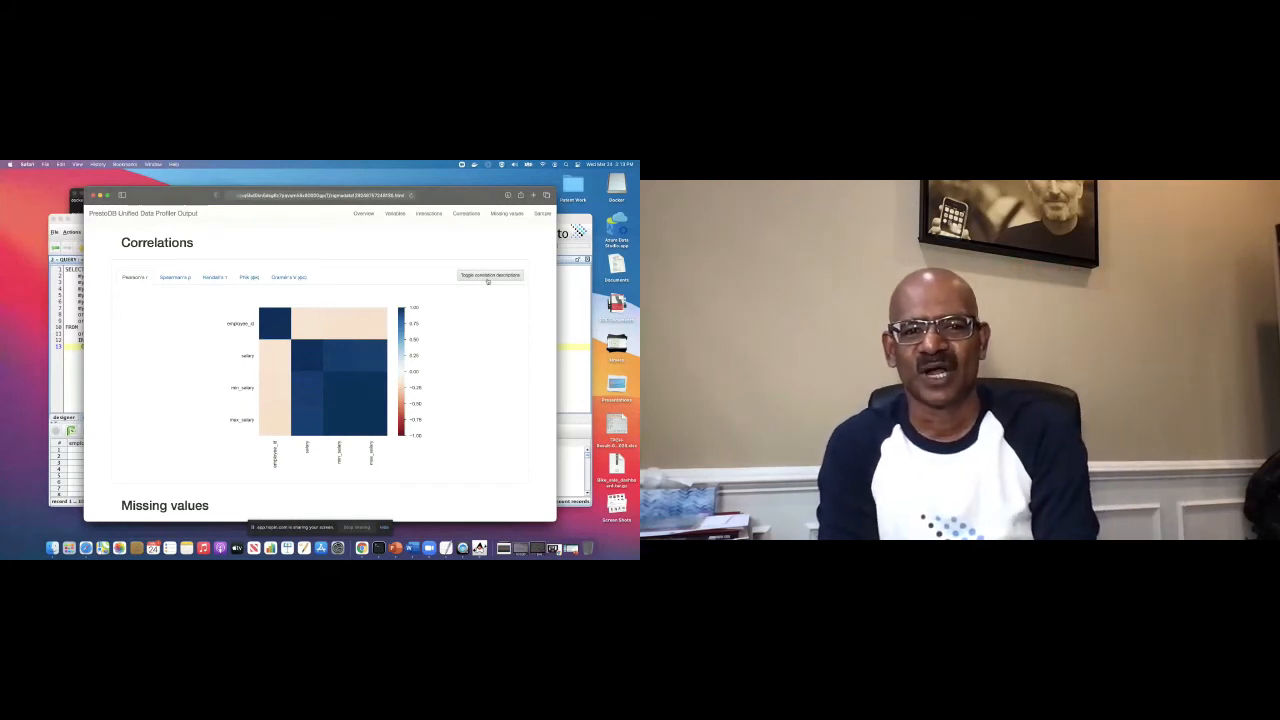
left_click(289, 277)
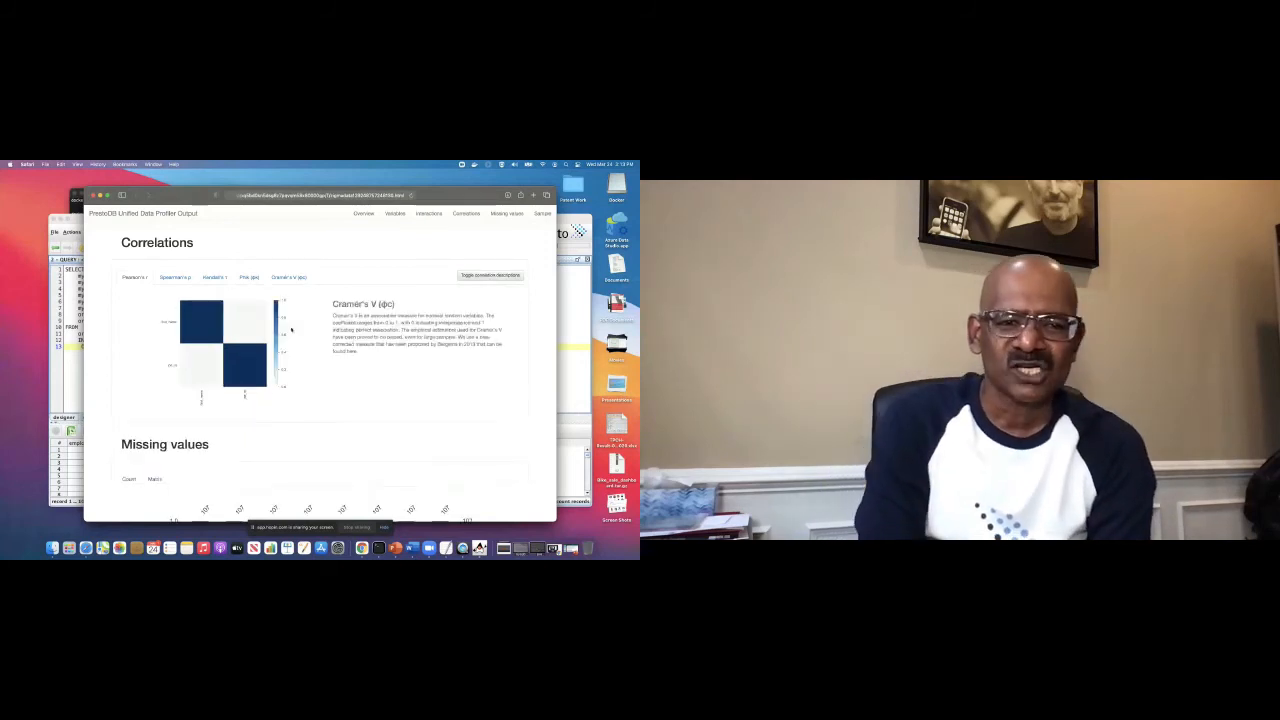